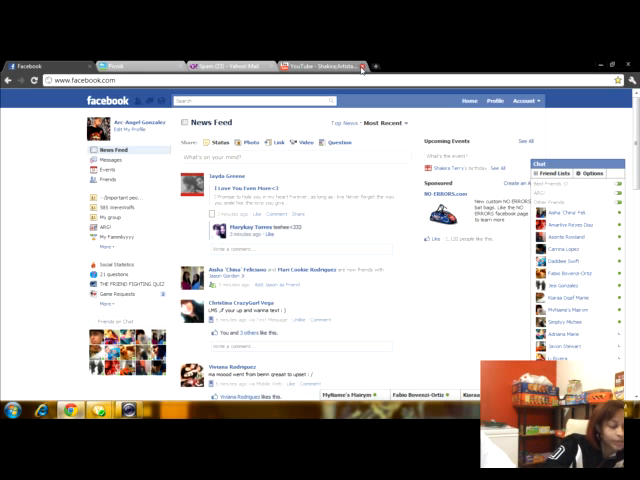
mouse_move(362, 70)
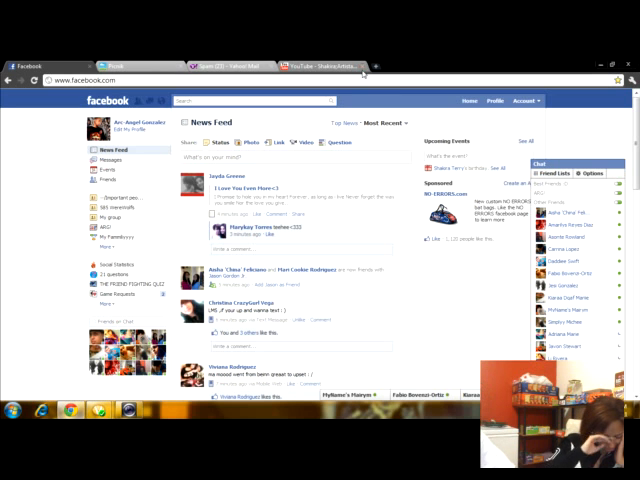
mouse_move(356, 64)
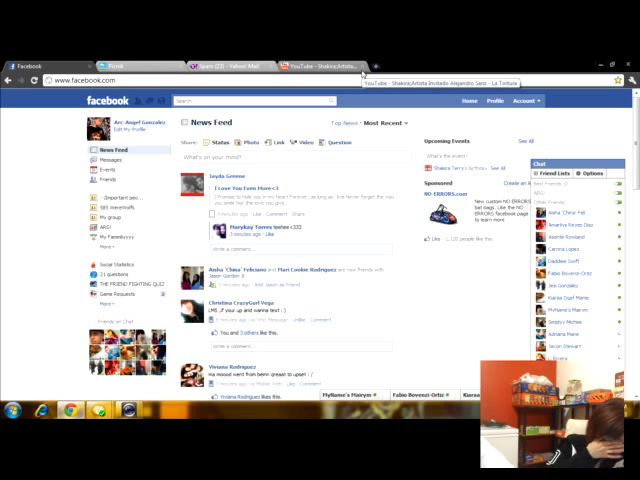
mouse_move(364, 64)
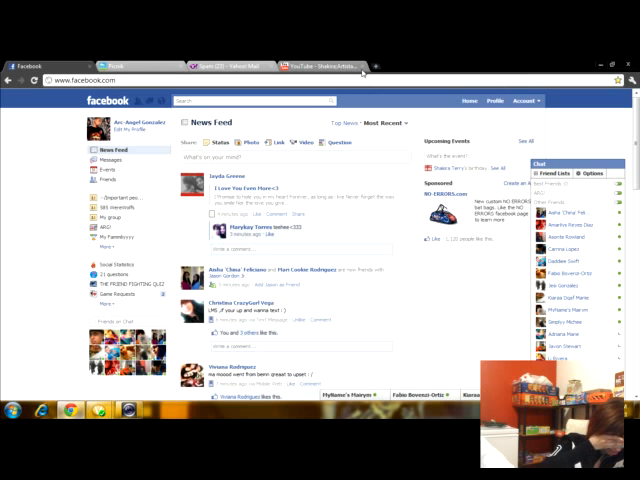